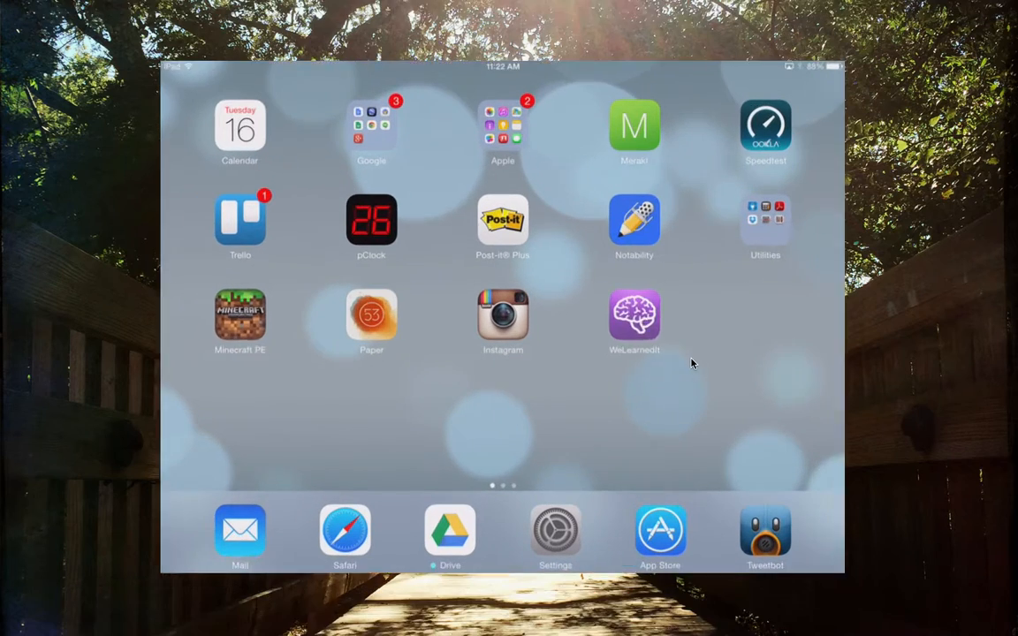
- Go from the Home screen into Settings and show the iCloud account page
{"action": "left_click", "coordinate": [555, 529]}
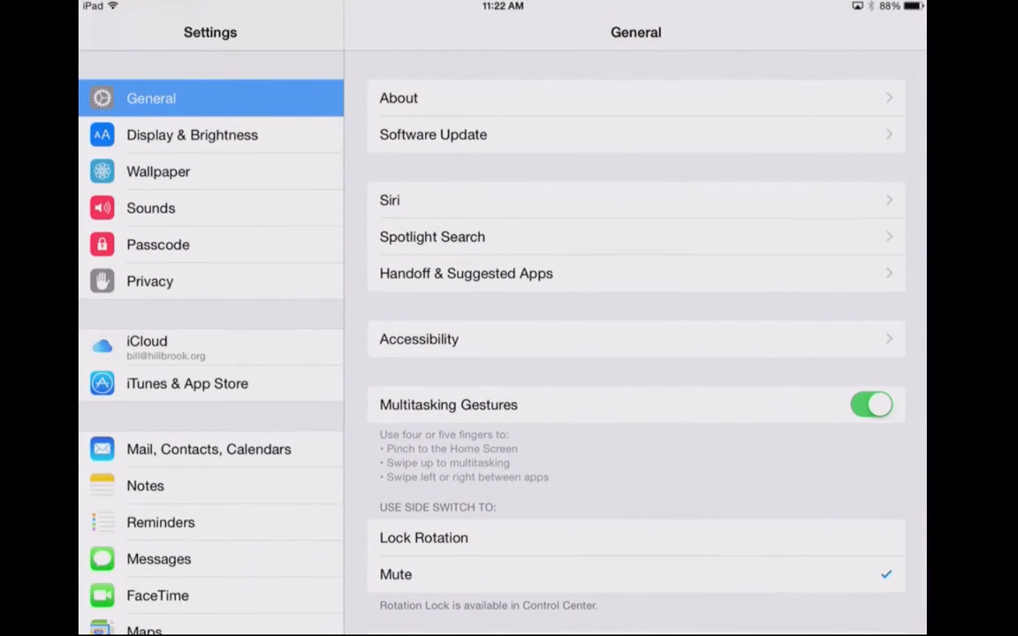
{"action": "left_click", "coordinate": [210, 347]}
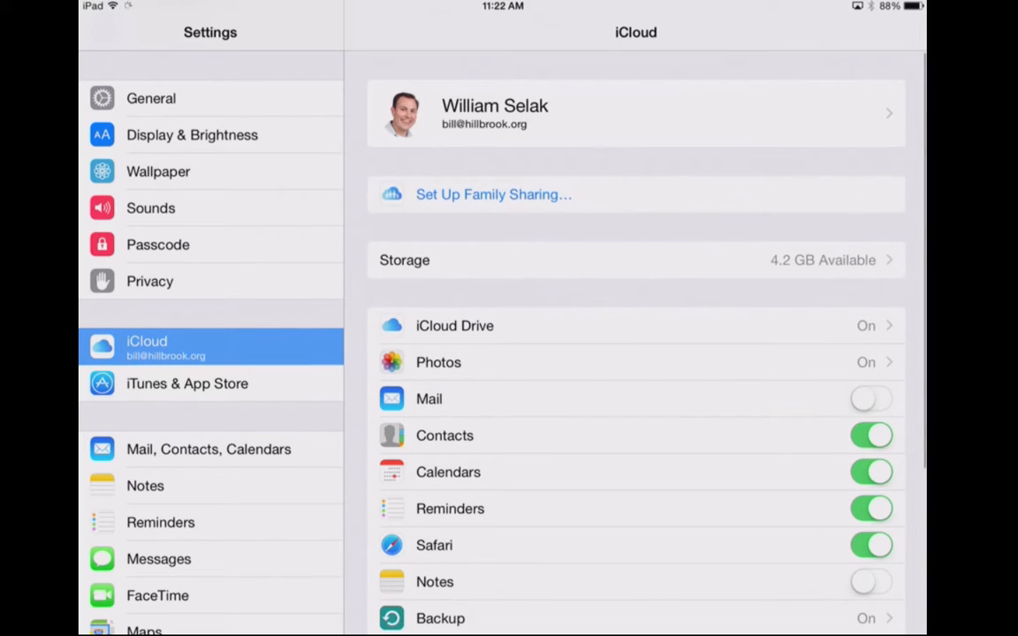
- Show iCloud Manage Storage with this iPad's 698.6 MB backup and app document sizes
{"action": "left_click", "coordinate": [635, 260]}
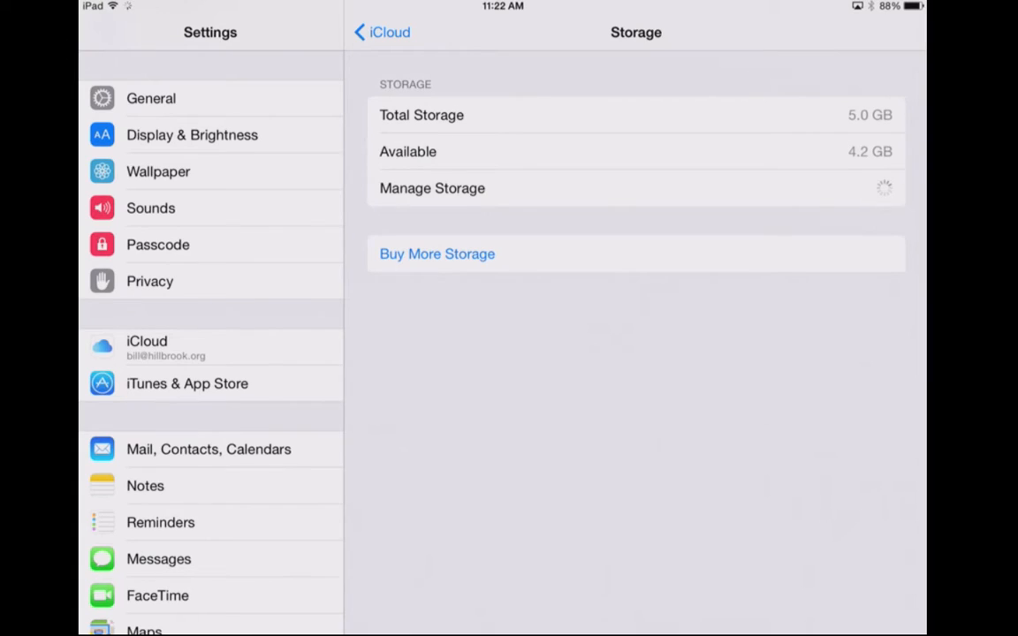
{"action": "left_click", "coordinate": [431, 188]}
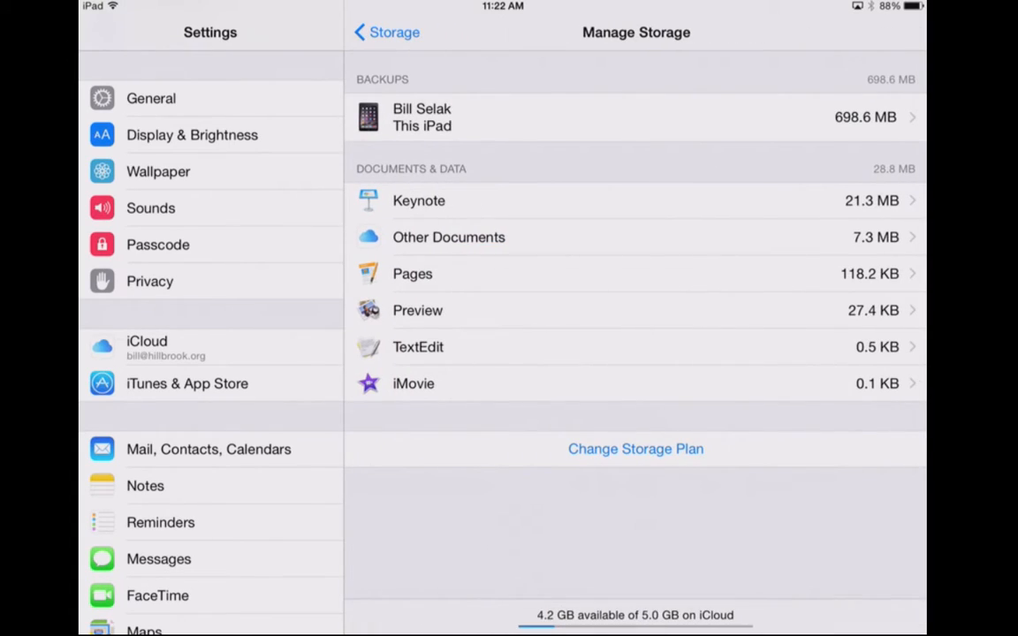
{"action": "left_click", "coordinate": [636, 116]}
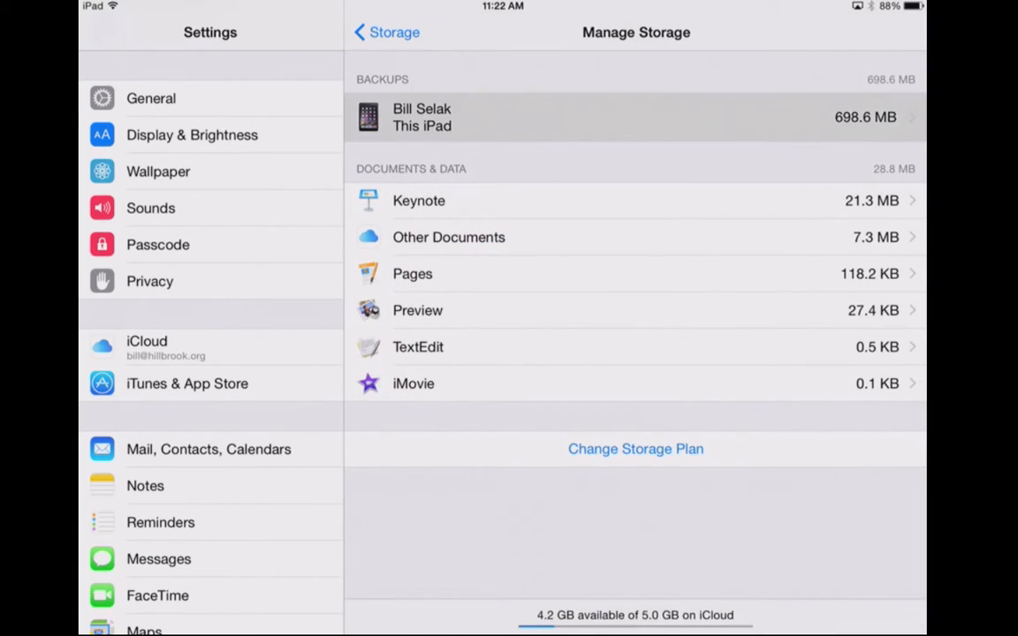
- Review this iPad's backup info, return to iCloud, and show the Backup page with iCloud Backup on
{"action": "left_click", "coordinate": [636, 117]}
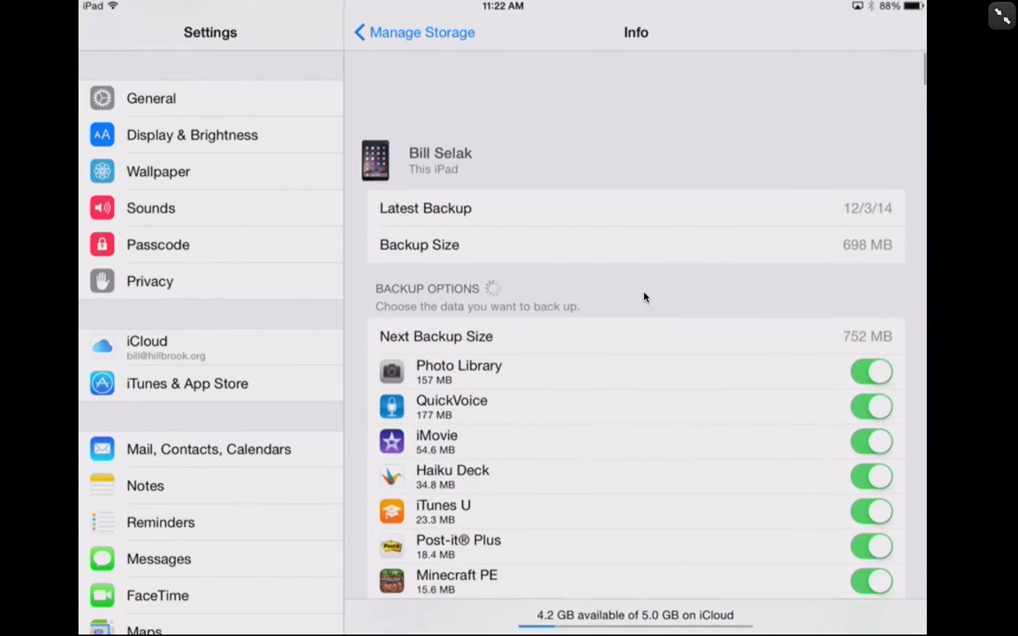
{"action": "left_click", "coordinate": [414, 31]}
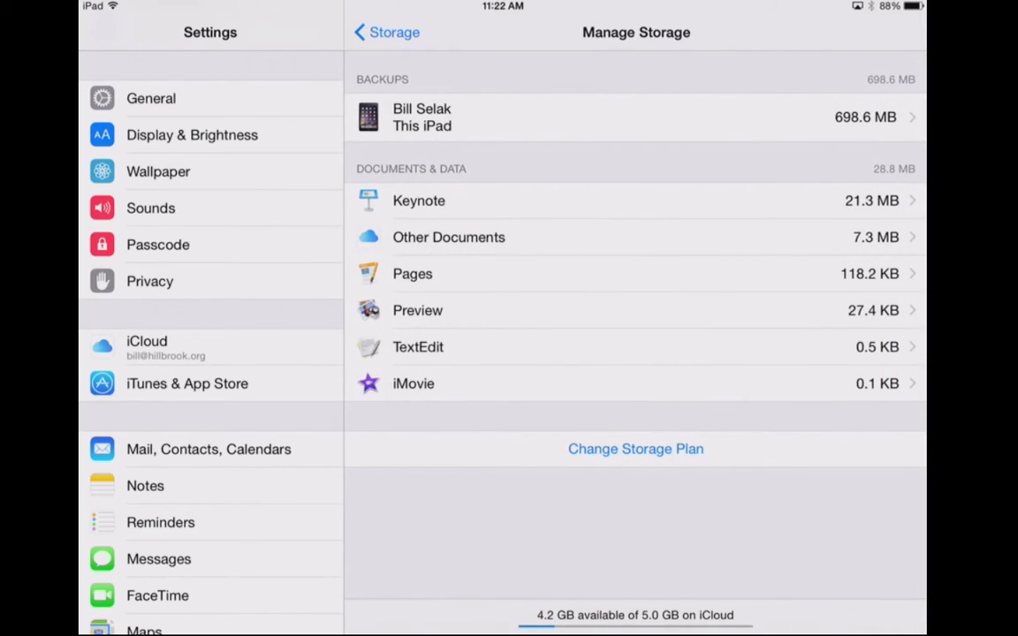
{"action": "left_click", "coordinate": [385, 32]}
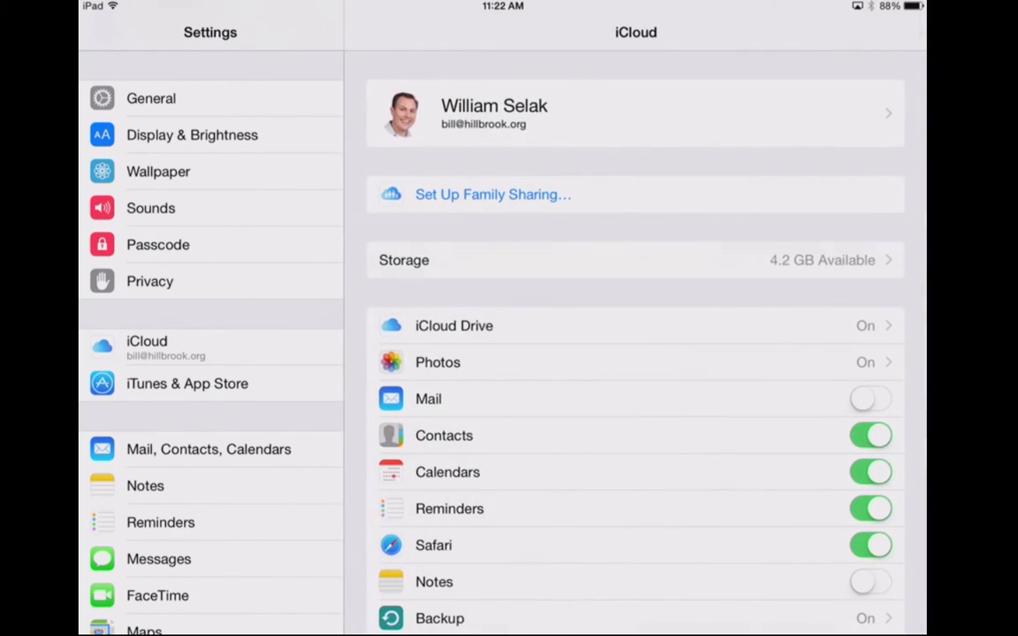
{"action": "scroll", "scroll_direction": "up", "scroll_amount": 3}
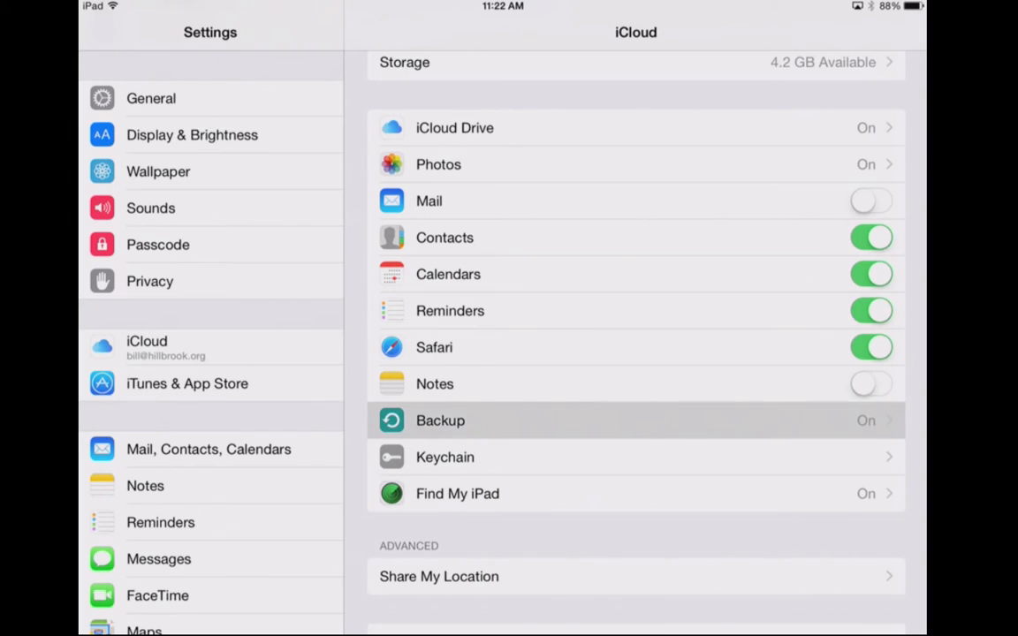
{"action": "left_click", "coordinate": [635, 420]}
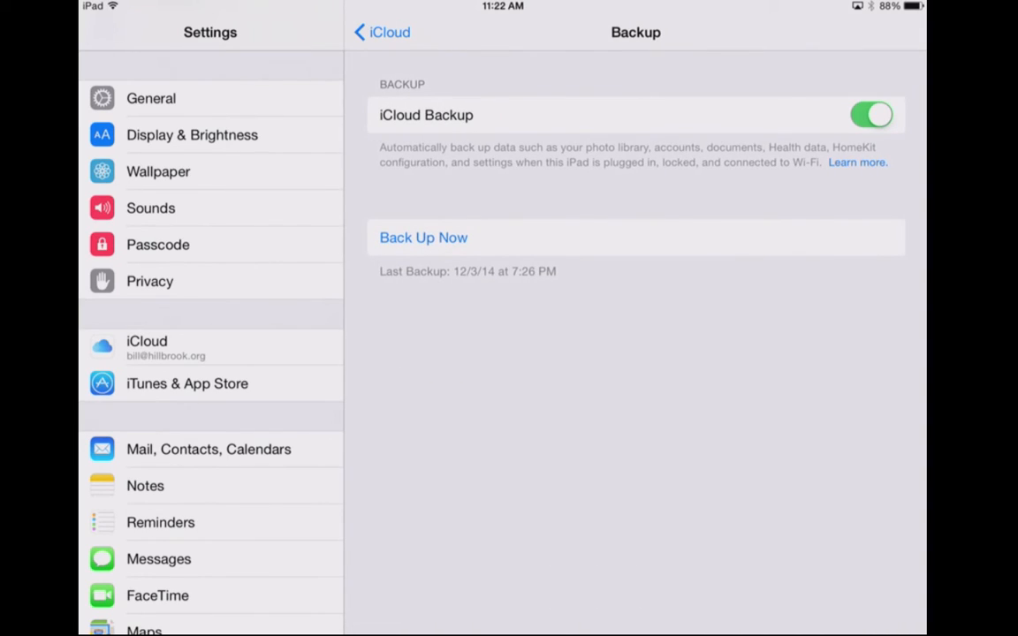